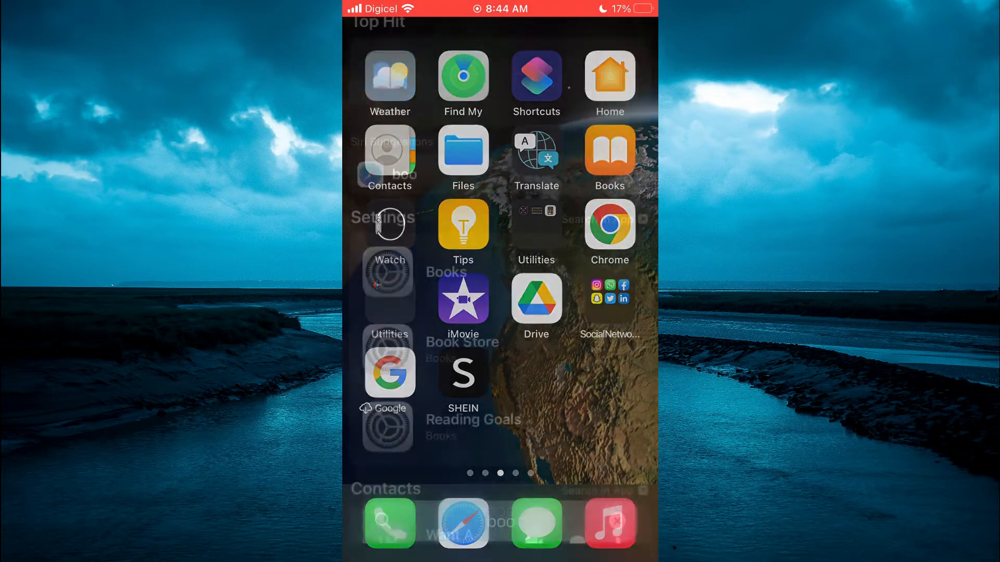
Search the Home Screen for 'boo' to surface the Books app results.
{"action": "type", "text": "boo"}
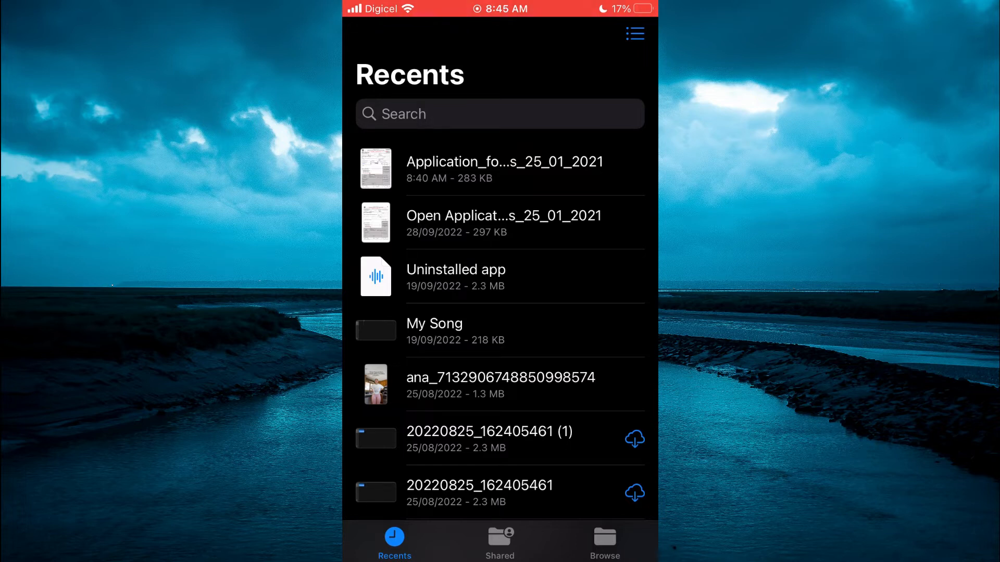
Open the newest driver's licence application PDF from Recents.
{"action": "left_click", "coordinate": [504, 167]}
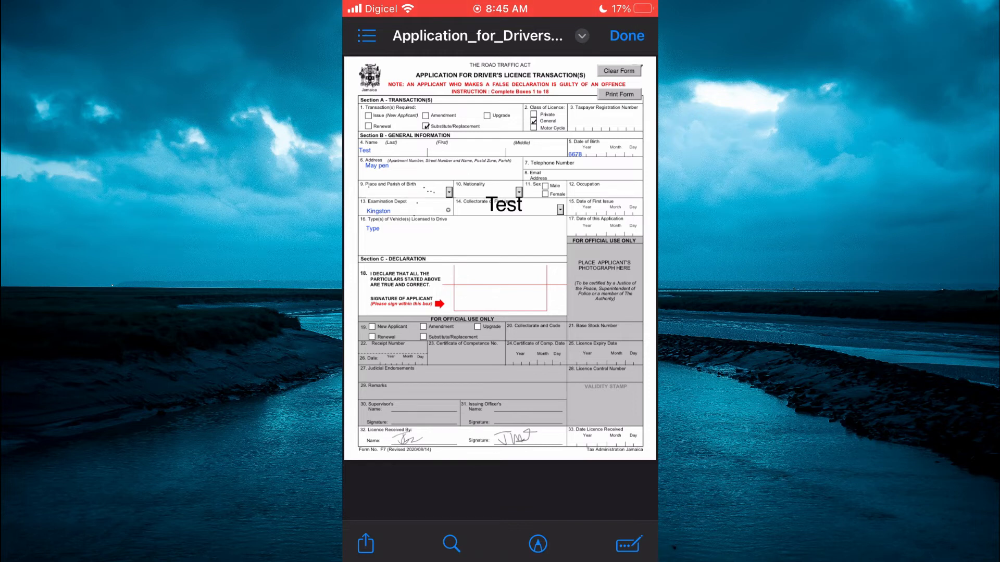
Bring up the share sheet for the PDF and scroll the app row to Books.
{"action": "left_click", "coordinate": [364, 544]}
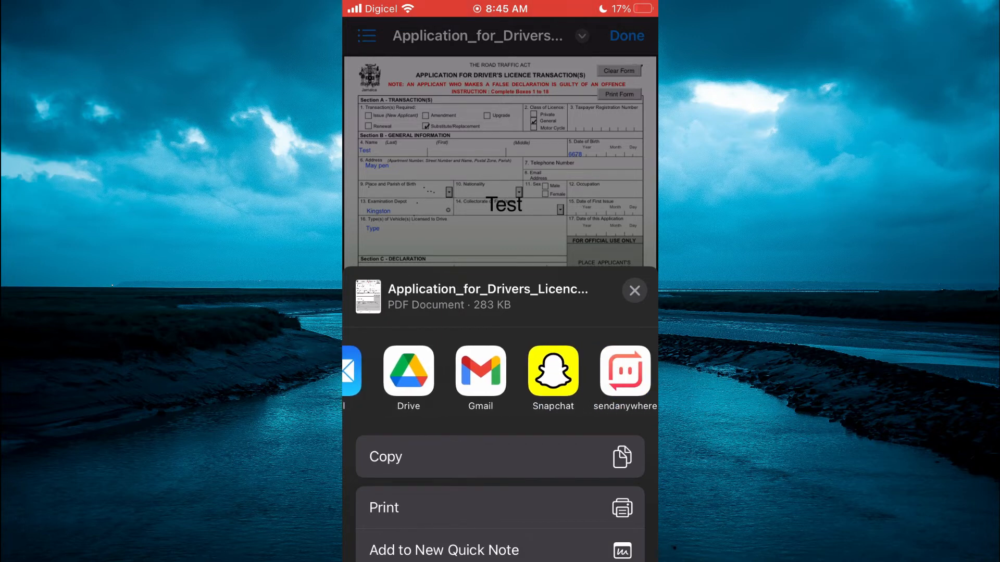
{"action": "scroll", "scroll_direction": "left", "scroll_amount": 3}
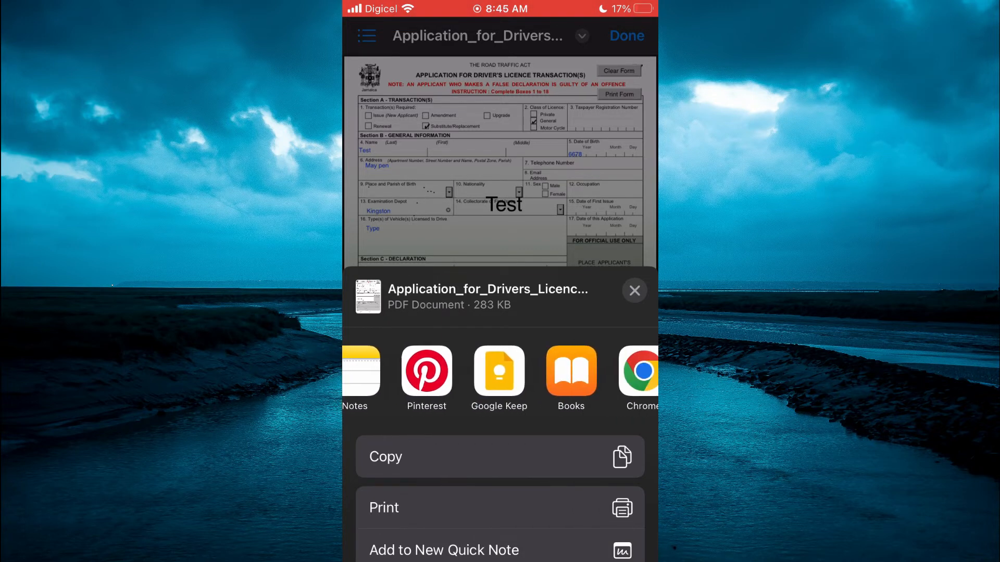